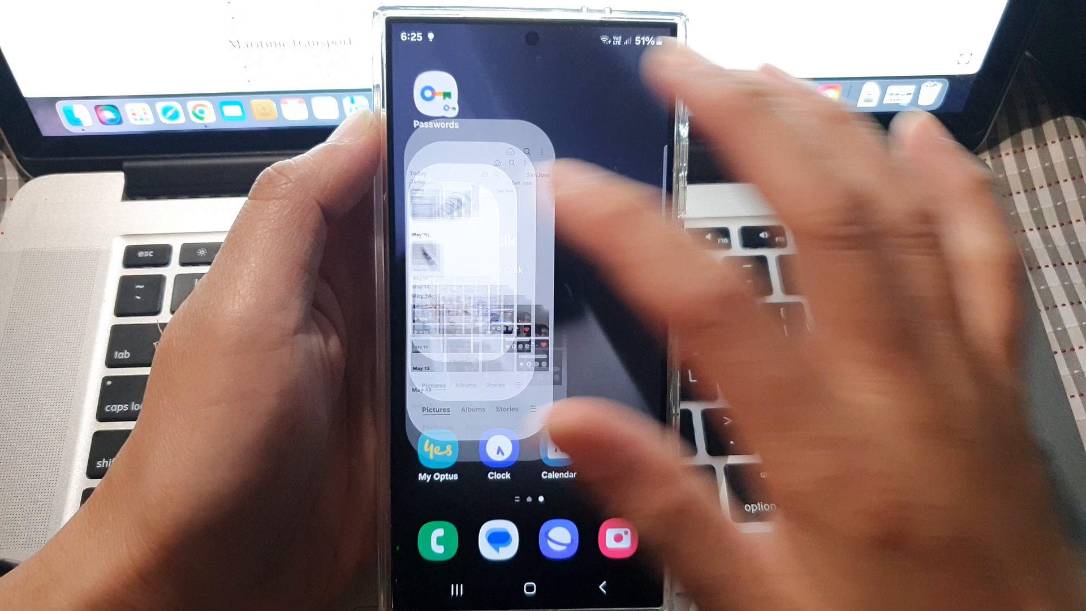
Launch Samsung Gallery from the home screen to view the Pictures timeline
left_click(475, 277)
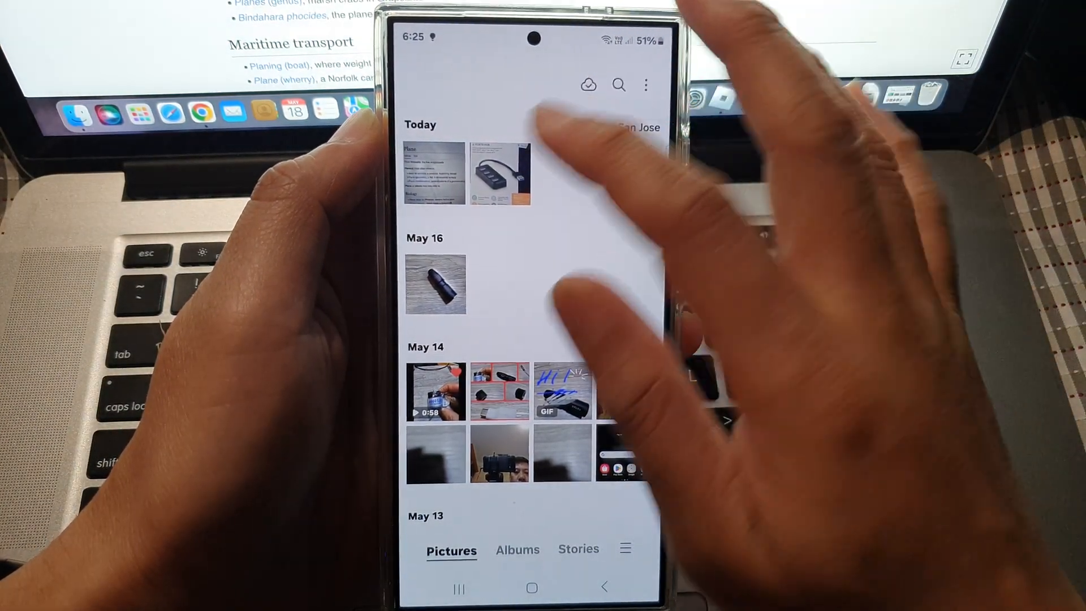
Open the USB hub product photo from Today full-screen
left_click(500, 172)
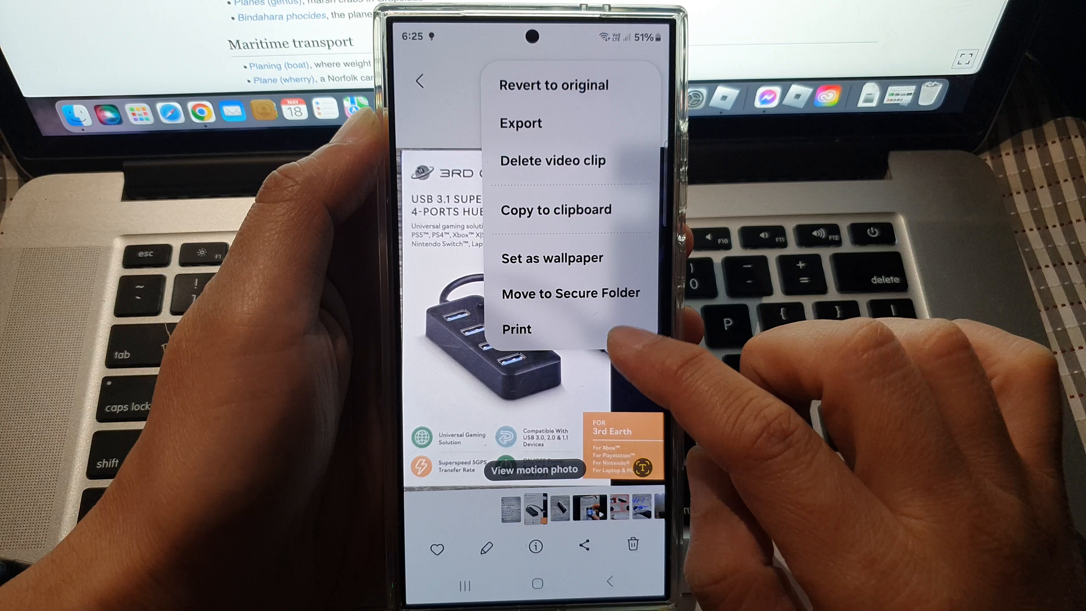
Choose Print for the USB hub photo to reach the print preview
left_click(516, 329)
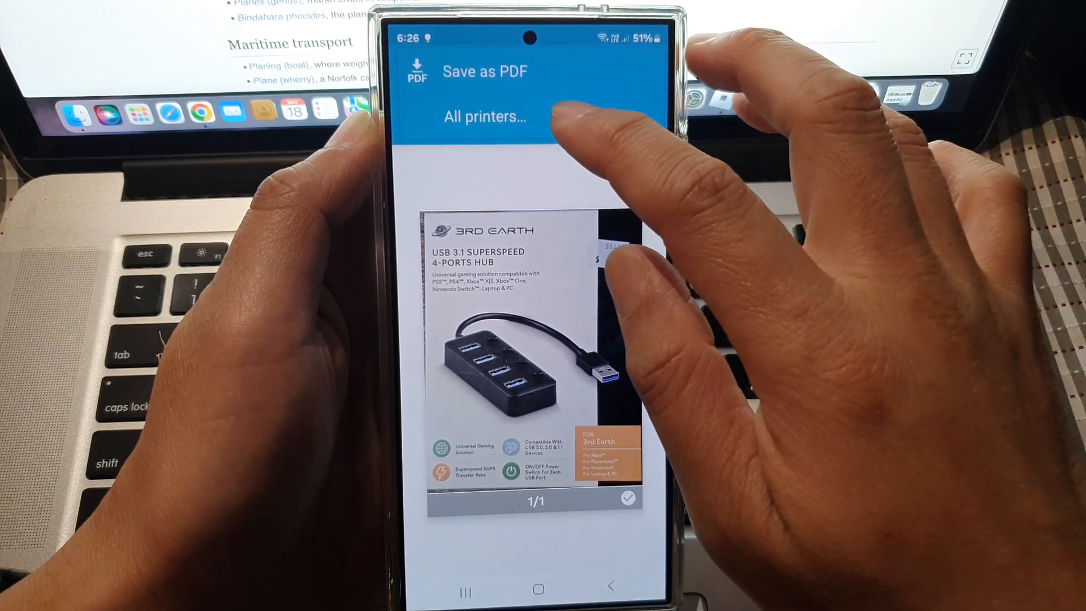
Select Save as PDF as the printer for the hub photo
left_click(483, 115)
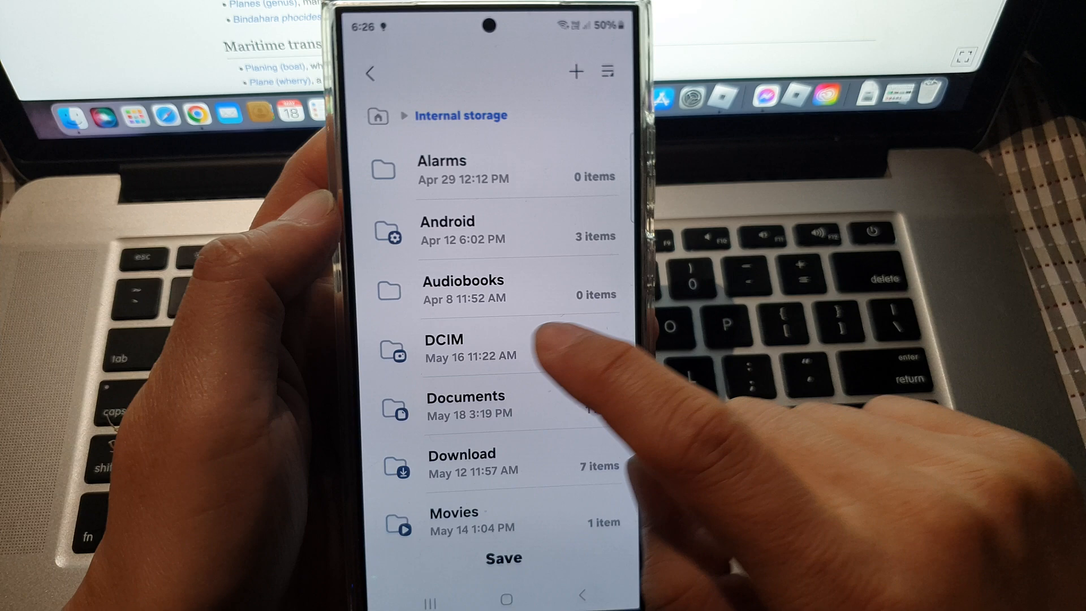
Save the PDF to internal storage and return to the Gallery Pictures timeline
left_click(466, 405)
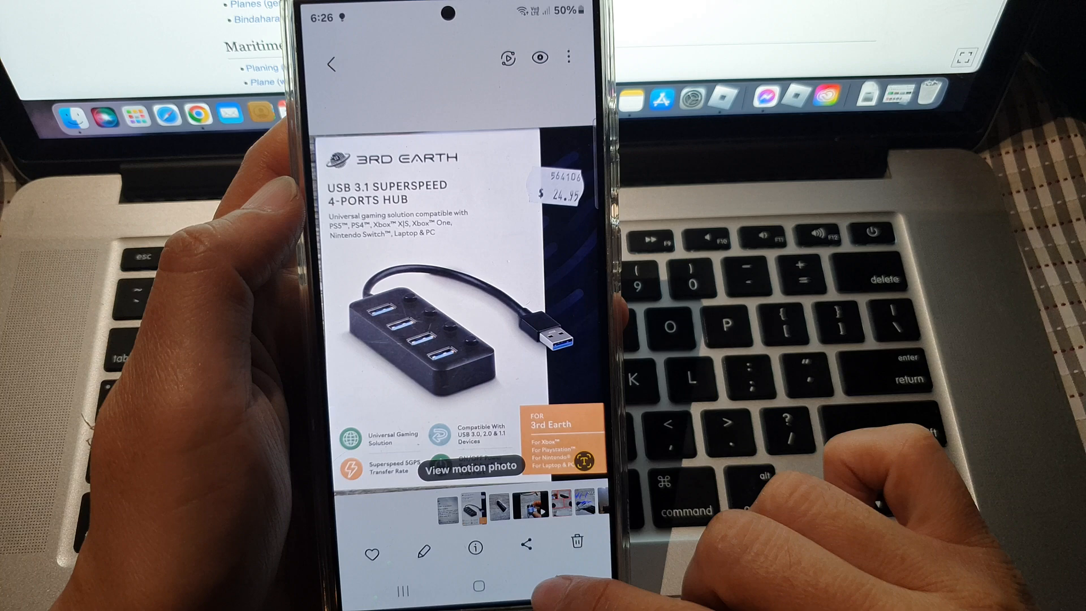
left_click(331, 63)
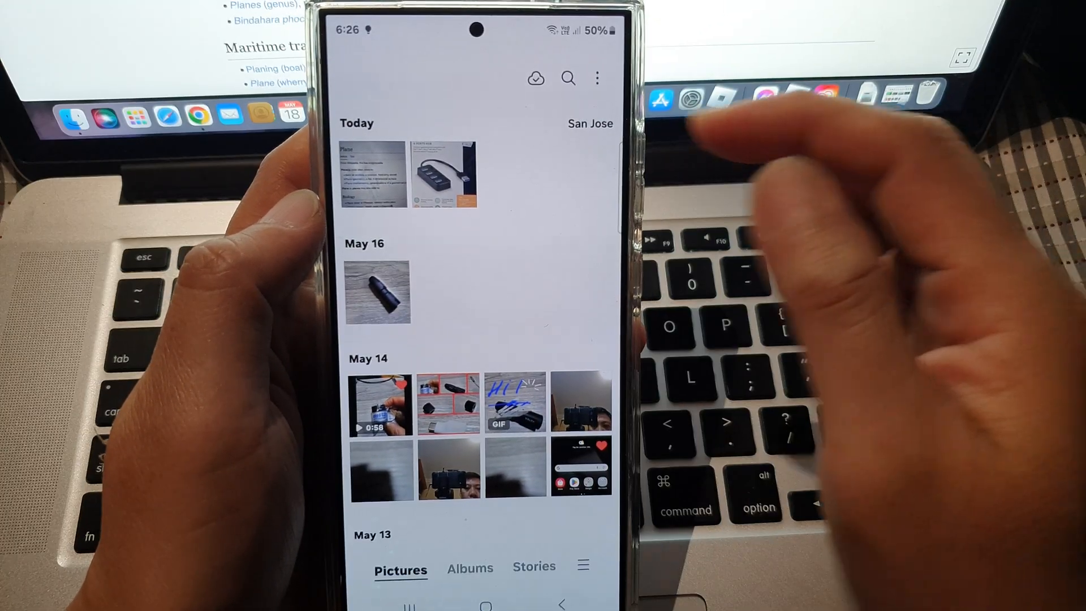